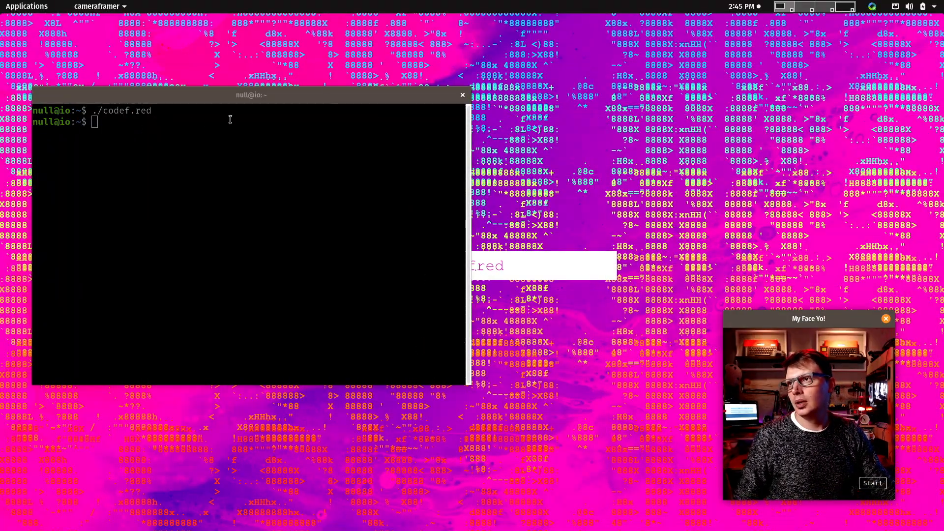
Step: Close the Terminal window while the codef.red script keeps running on the desktop
click(462, 95)
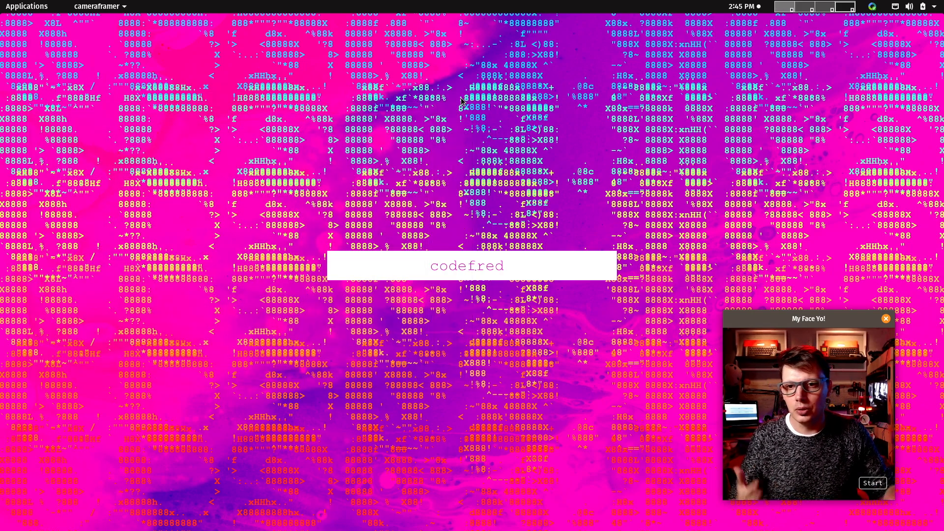